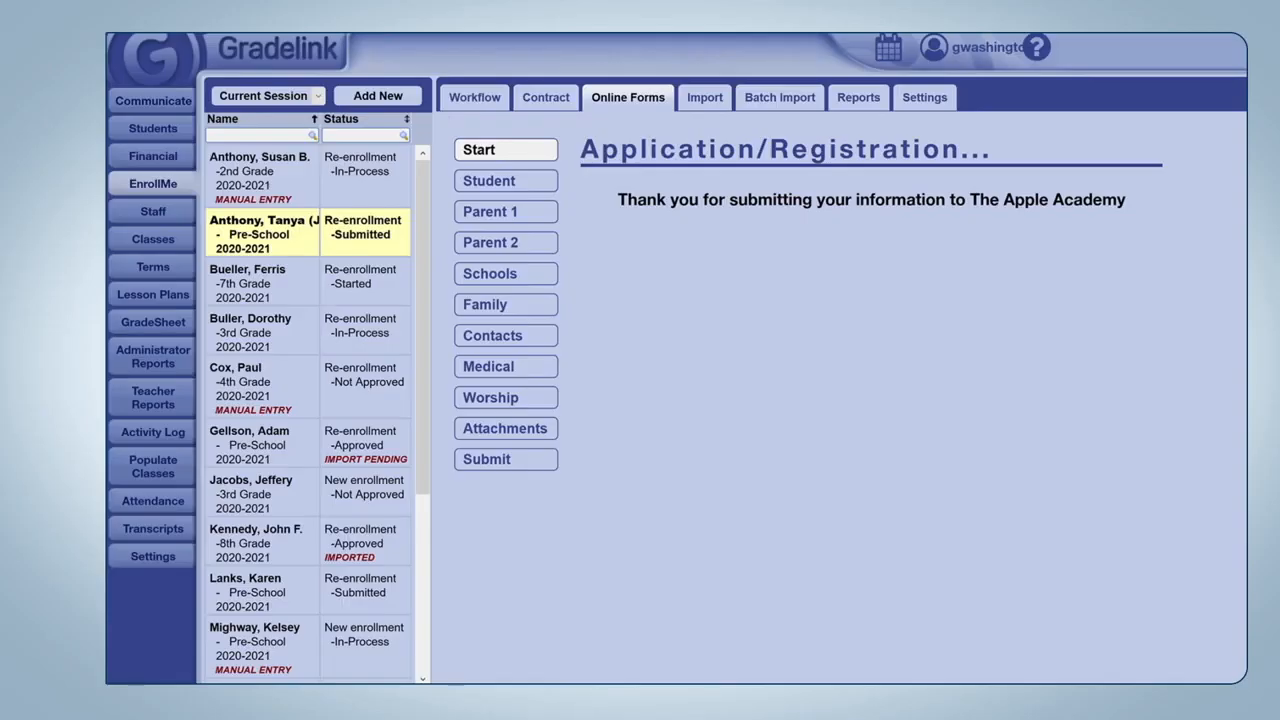
Step: Show the application's Attachments page and start an Enrollment Files upload, offering the immunization record PDF
click(504, 428)
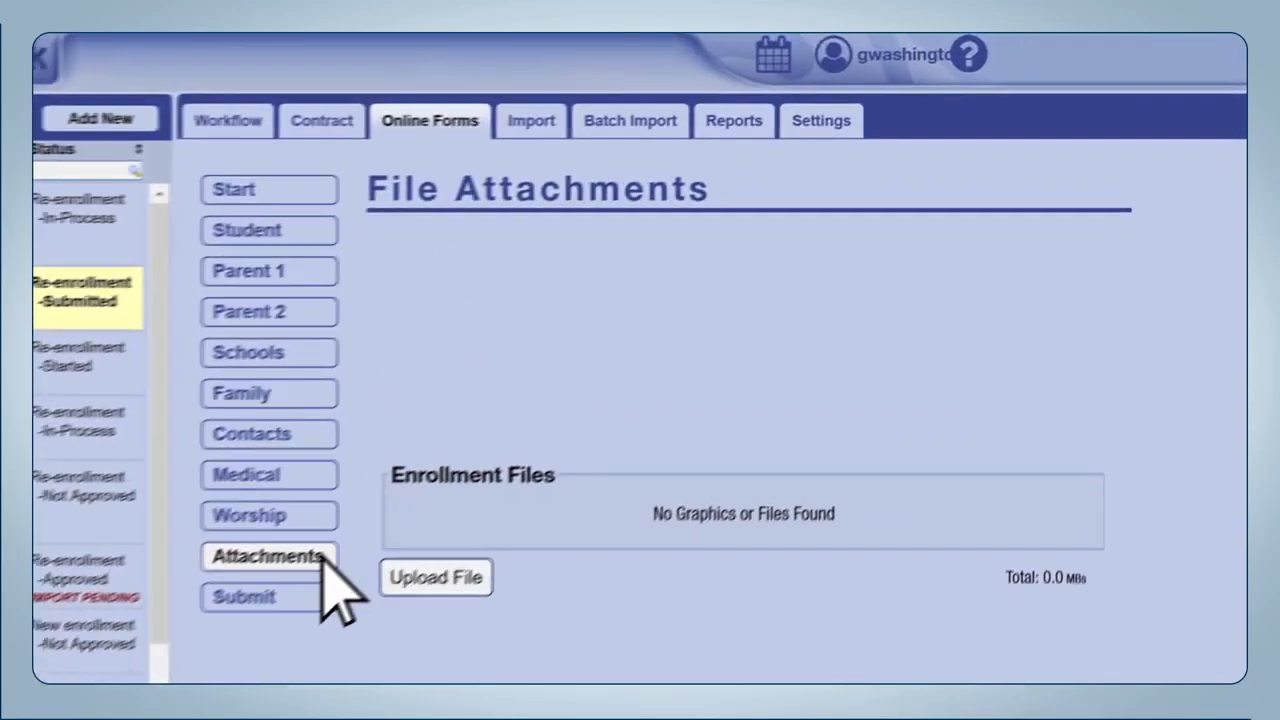
click(436, 576)
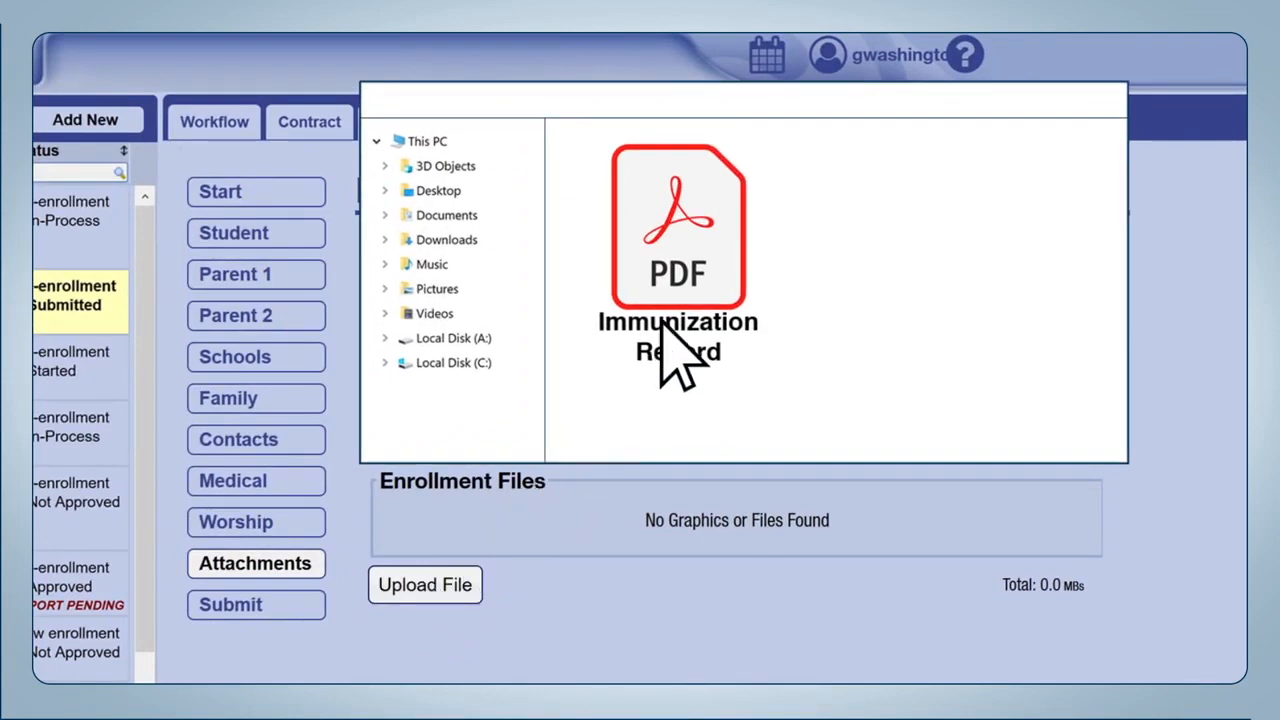